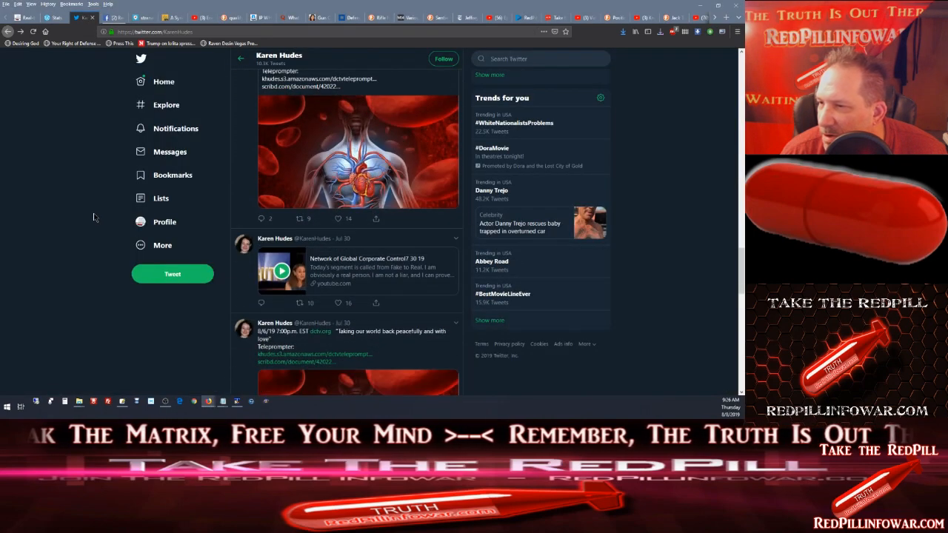
Scroll Karen Hudes' timeline past the Aug 6–7 tweets to her Dan Johnson, M.D. reply.
scroll(down, 3)
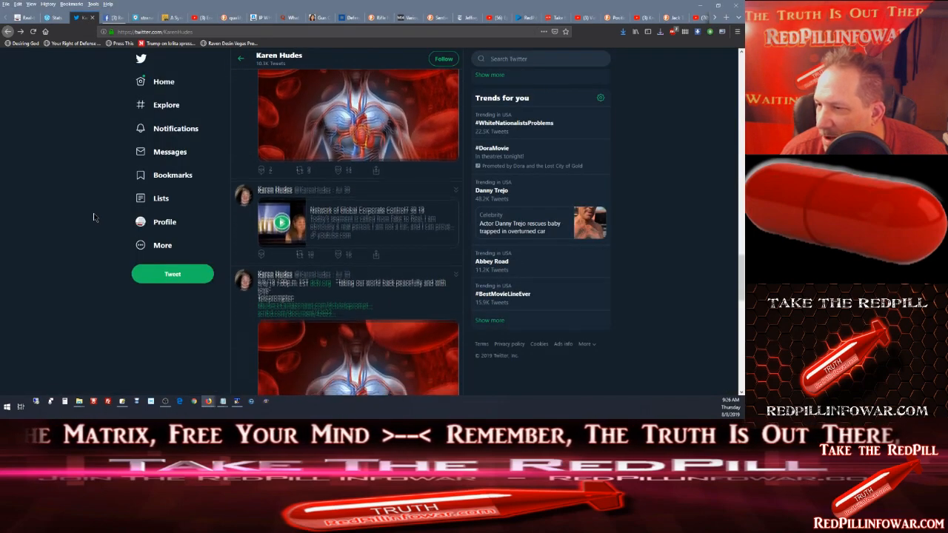
scroll(down, 3)
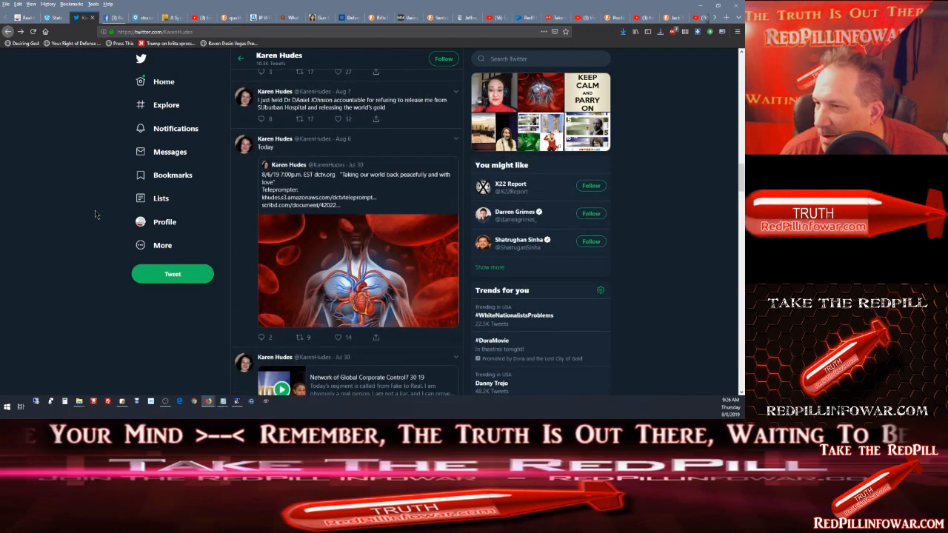
scroll(down, 3)
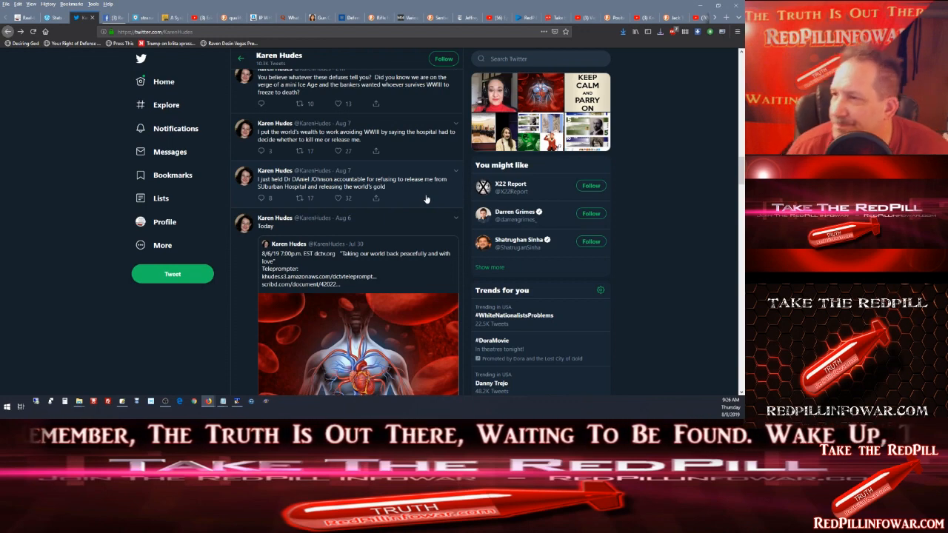
mouse_move(350, 213)
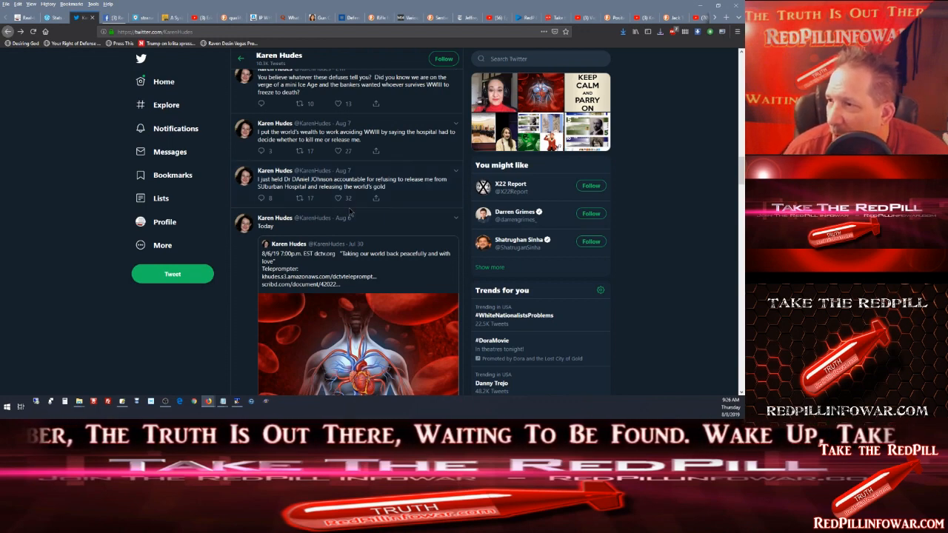
scroll(down, 3)
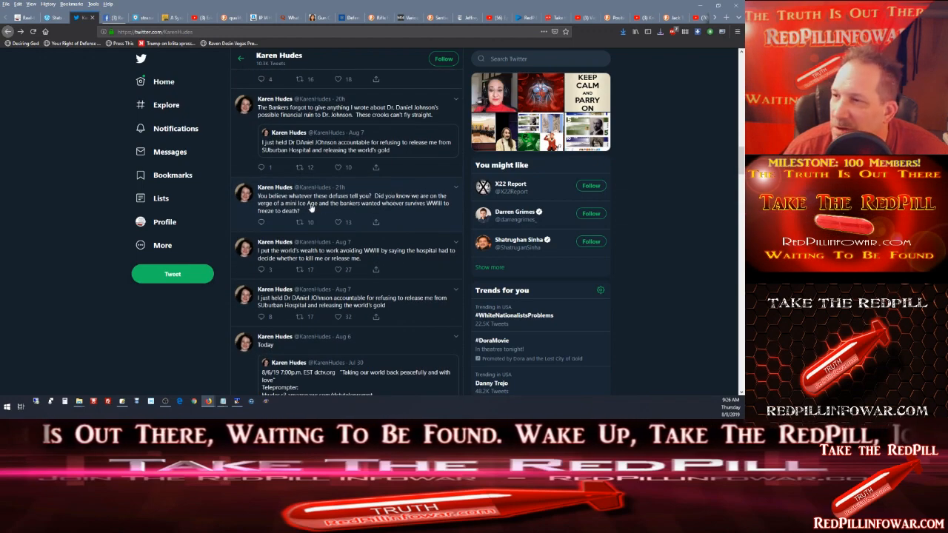
scroll(down, 3)
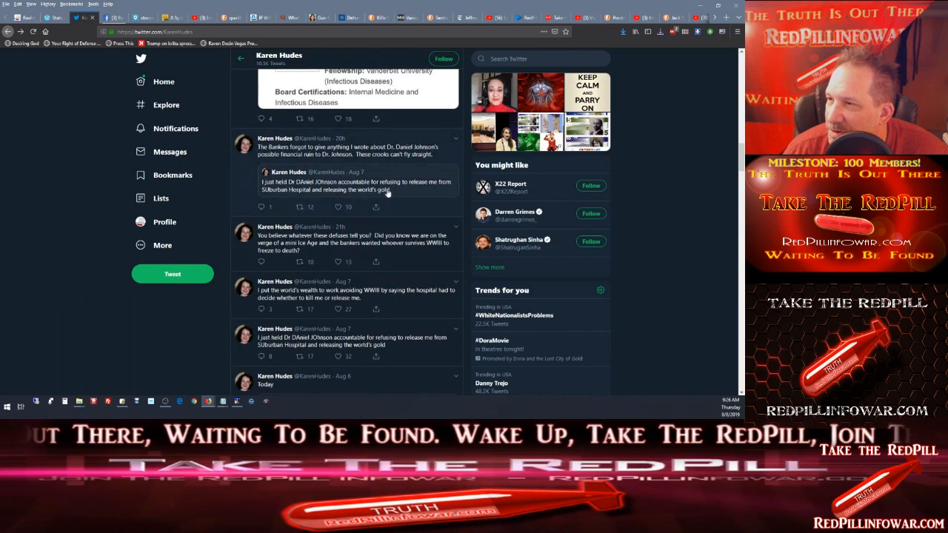
scroll(down, 3)
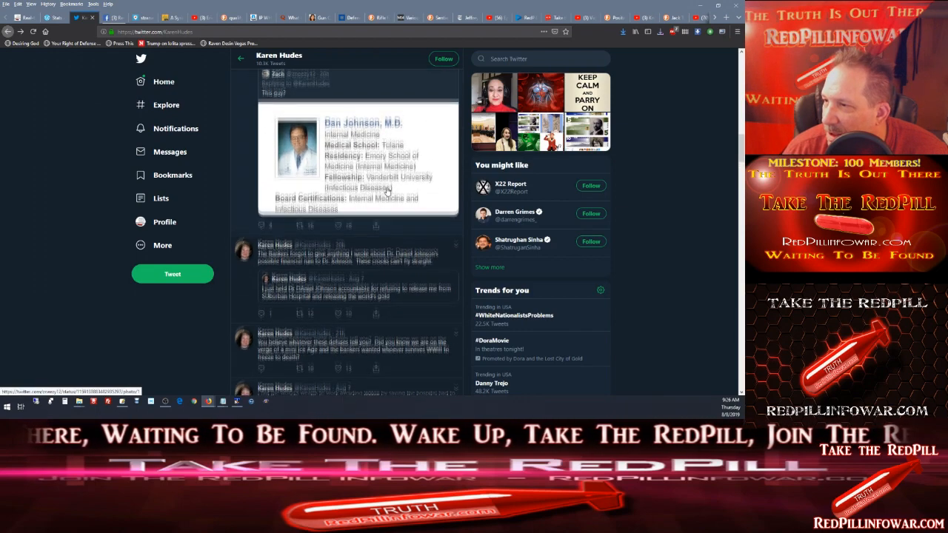
scroll(down, 3)
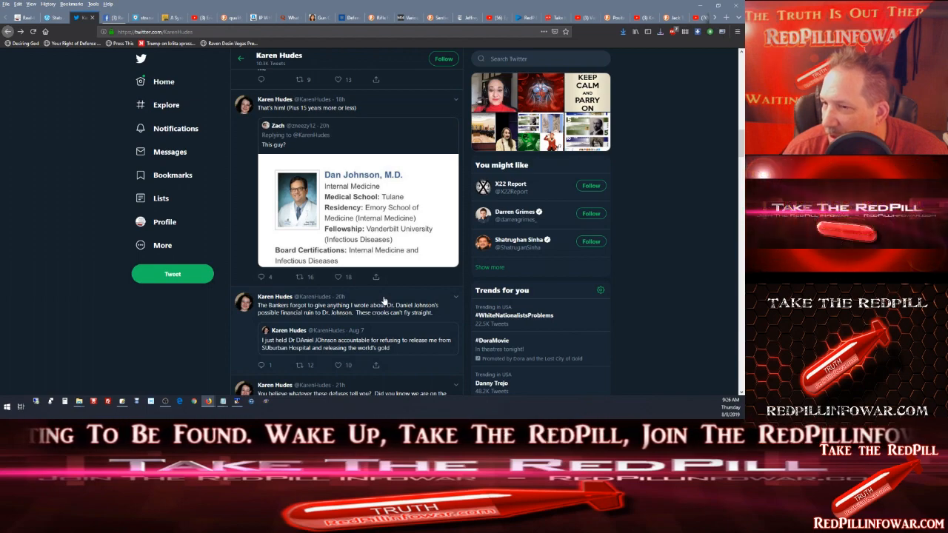
scroll(down, 3)
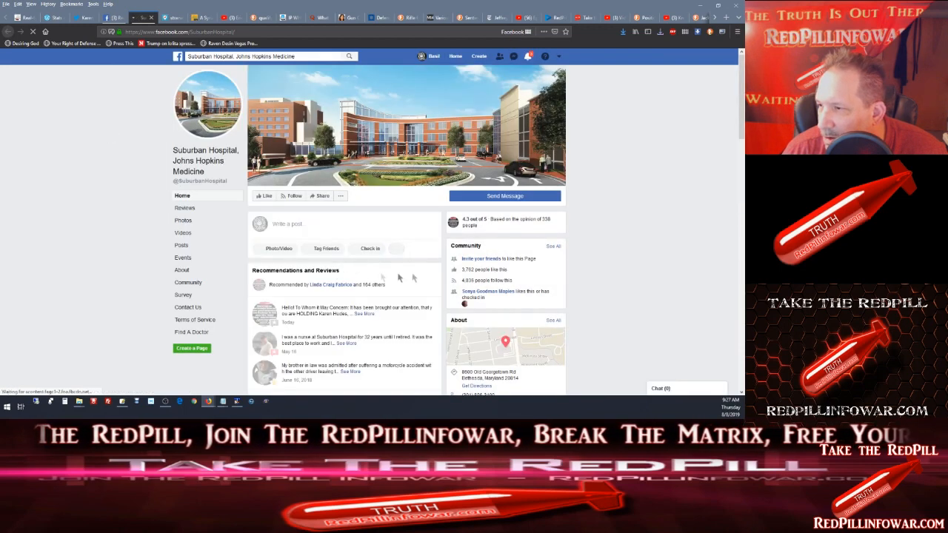
Scroll the Suburban Hospital Facebook page, then Karen Hudes' timeline up to the 4h tweets.
scroll(down, 3)
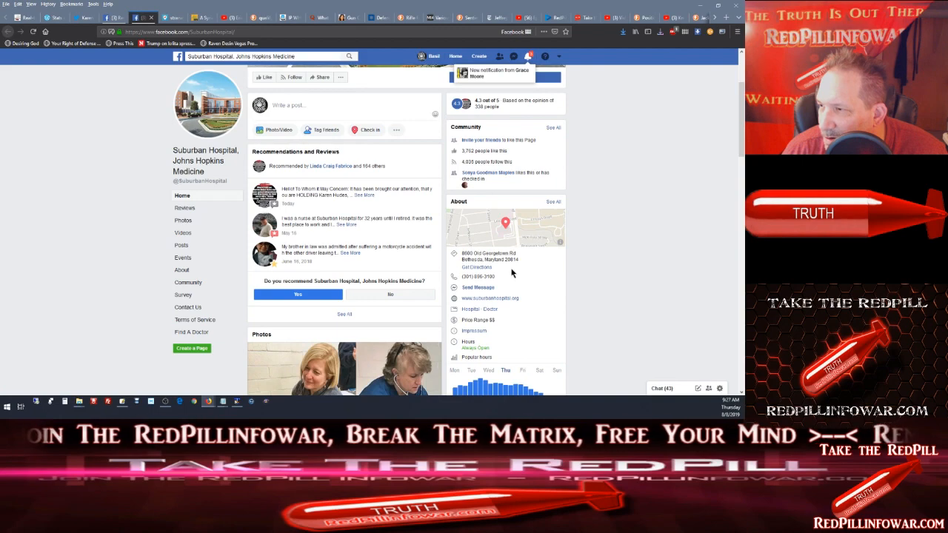
scroll(down, 3)
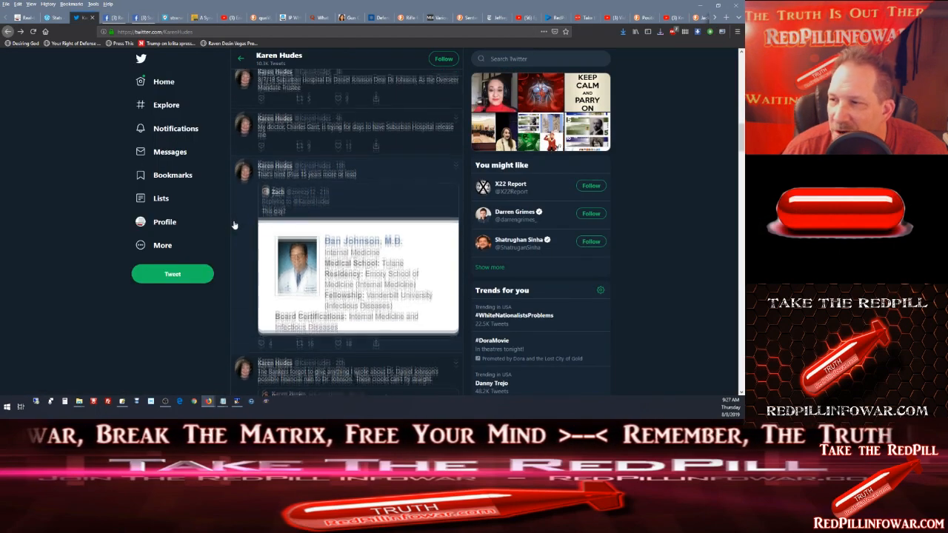
scroll(down, 3)
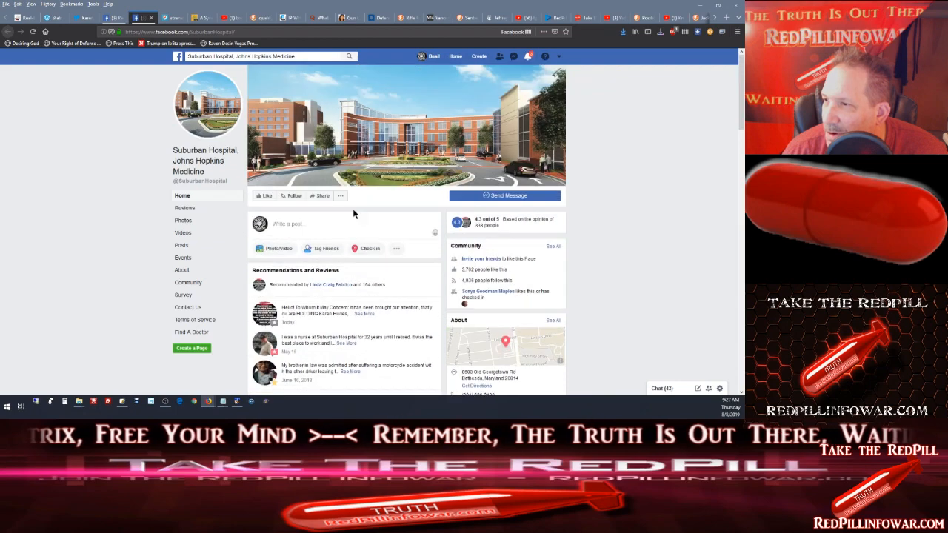
scroll(down, 3)
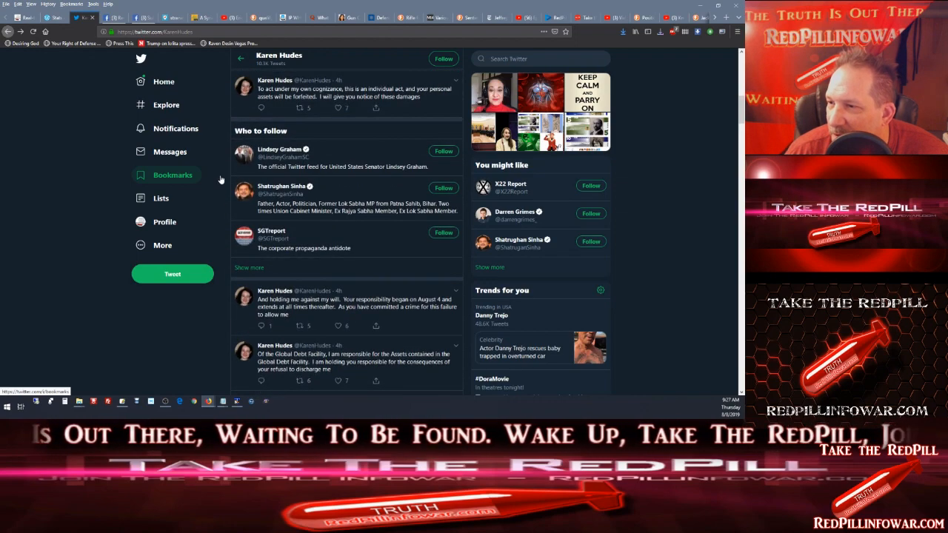
Scroll to the top of the profile showing the KAHUDES banner and whistleblower bio.
scroll(down, 3)
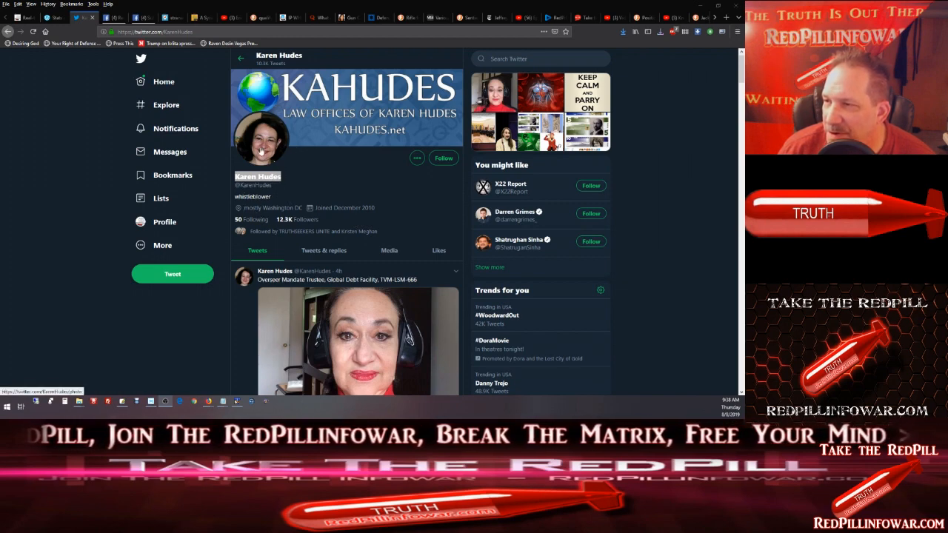
View Karen Hudes' enlarged profile photo, close it, and select the timeline.
click(261, 140)
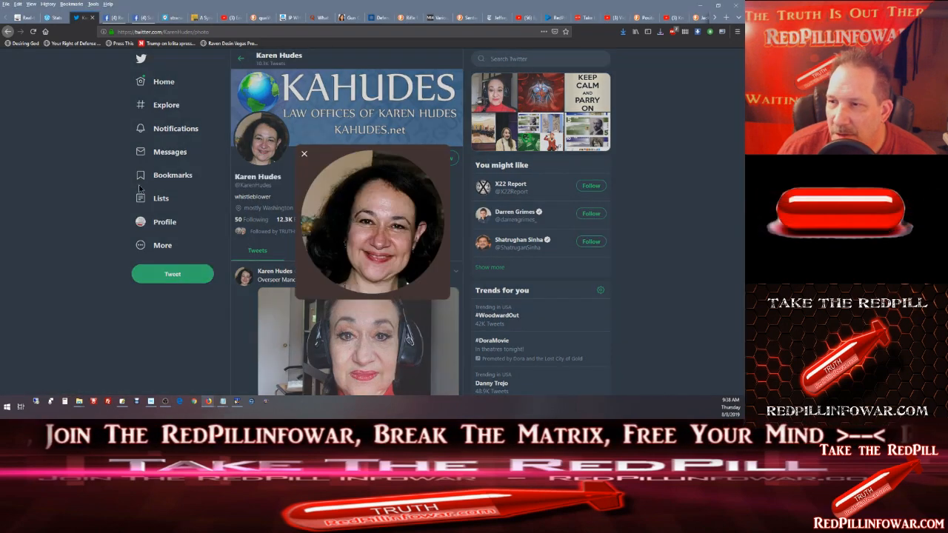
click(304, 153)
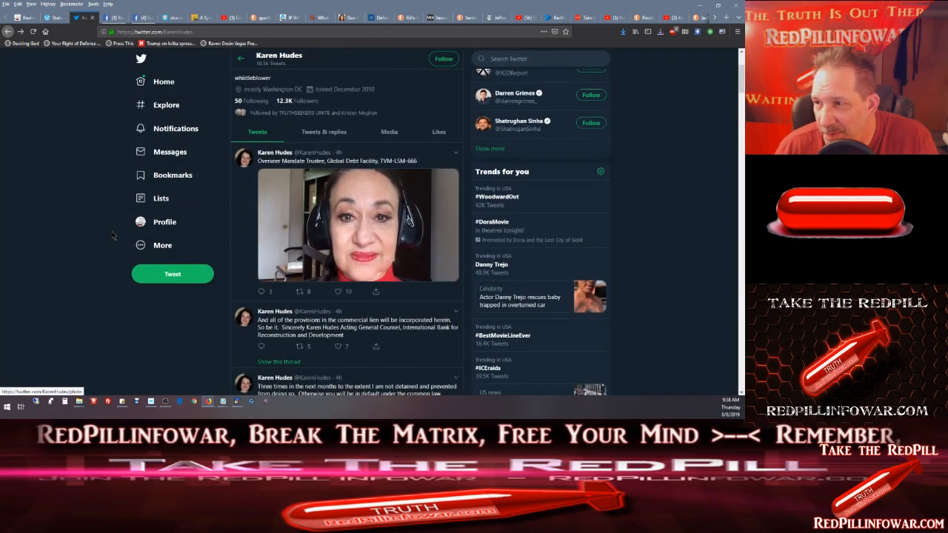
scroll(down, 3)
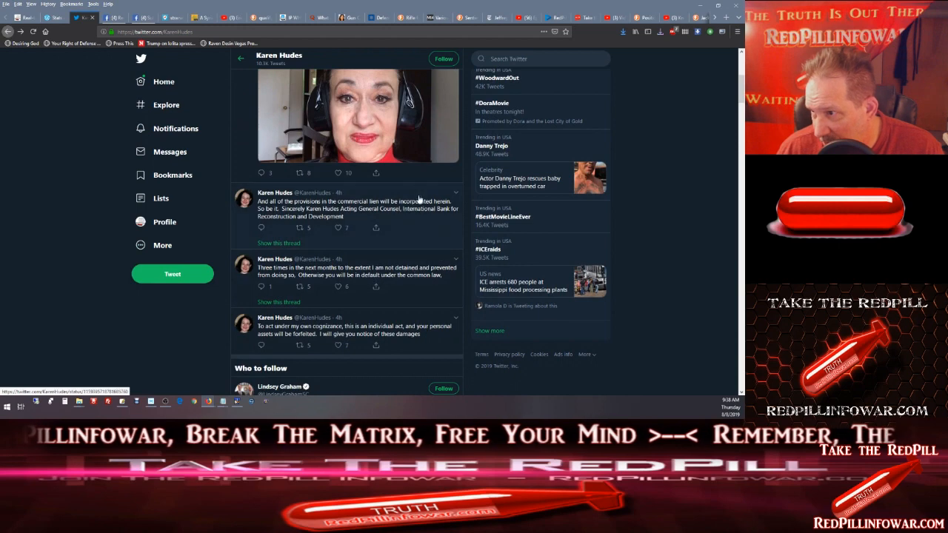
click(358, 209)
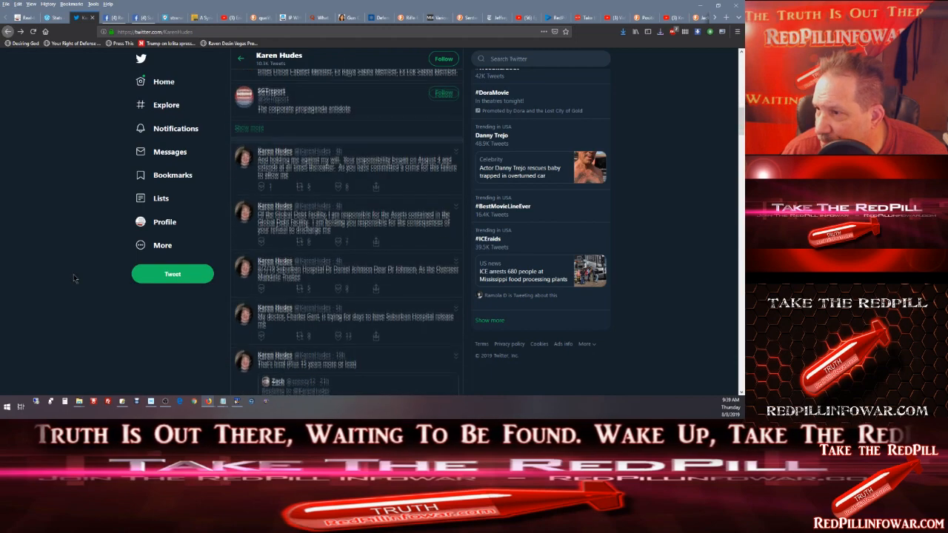
Scroll to the tweet about her doctor trying to get her released from Suburban Hospital.
scroll(down, 3)
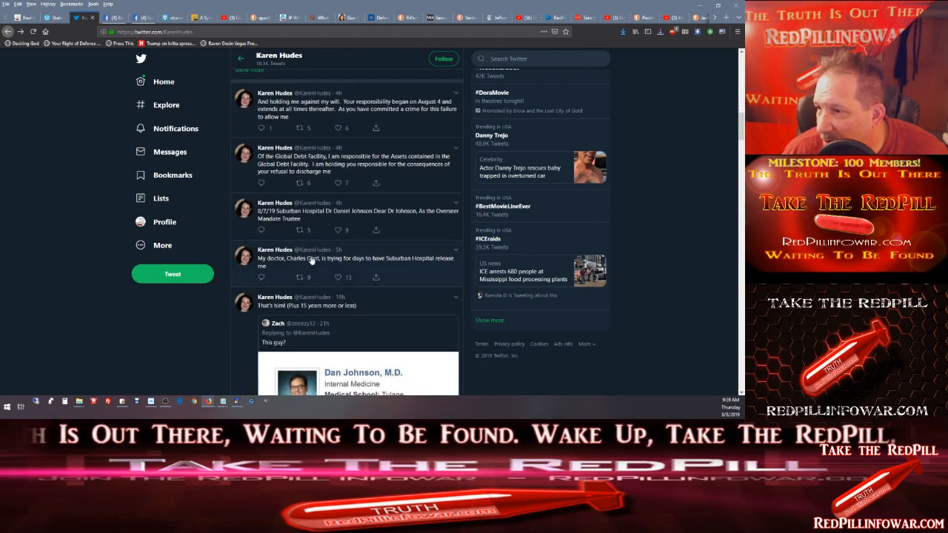
scroll(down, 3)
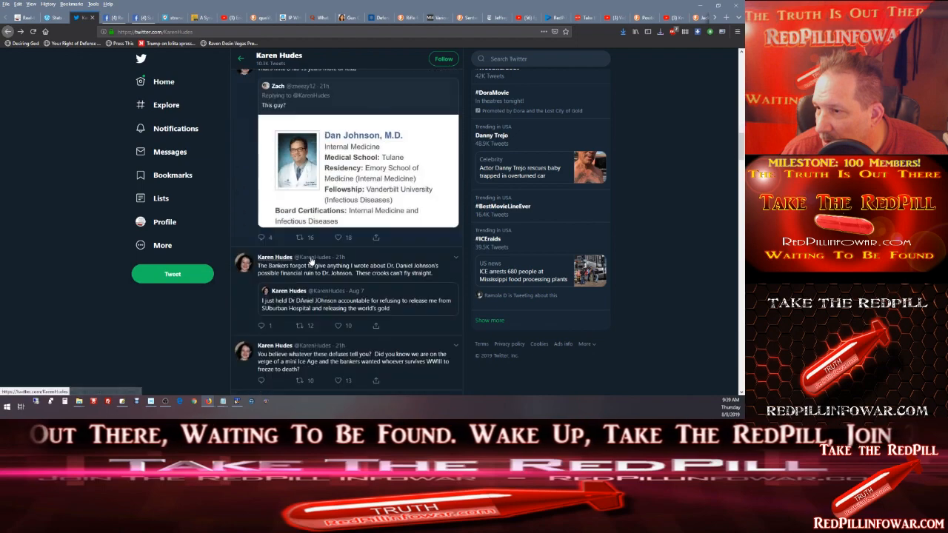
scroll(down, 3)
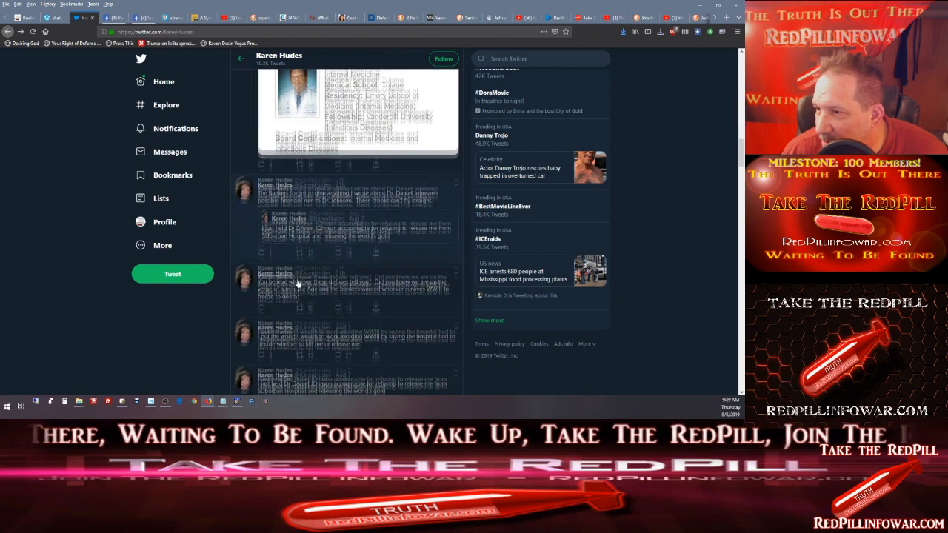
scroll(down, 3)
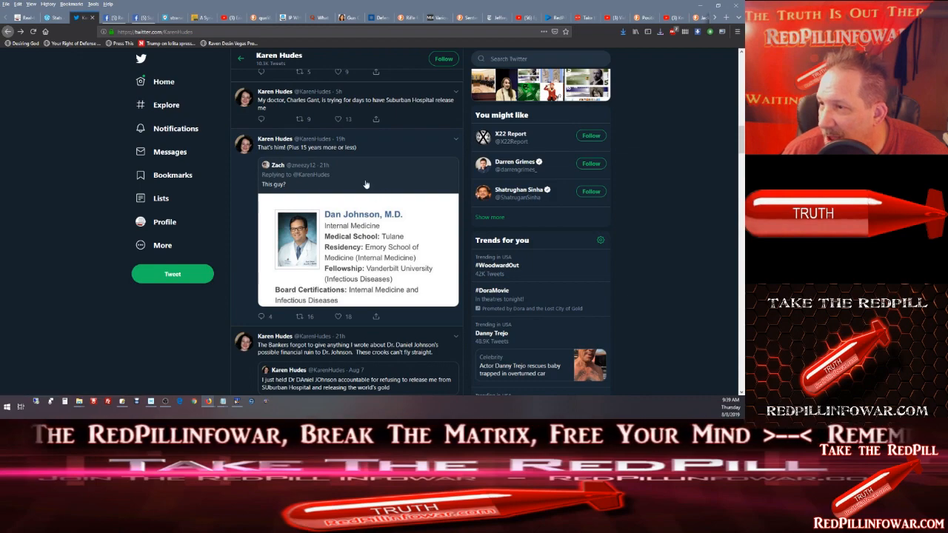
mouse_move(356, 192)
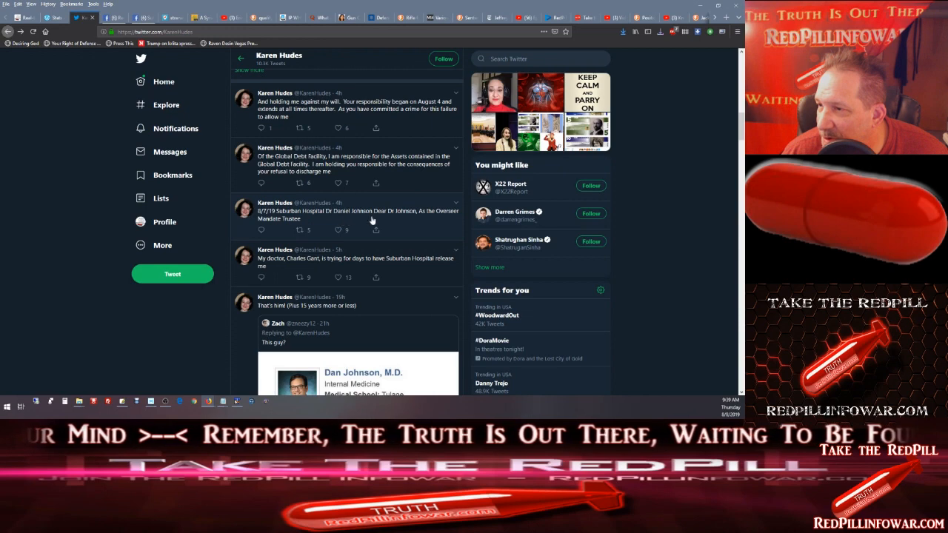
mouse_move(394, 223)
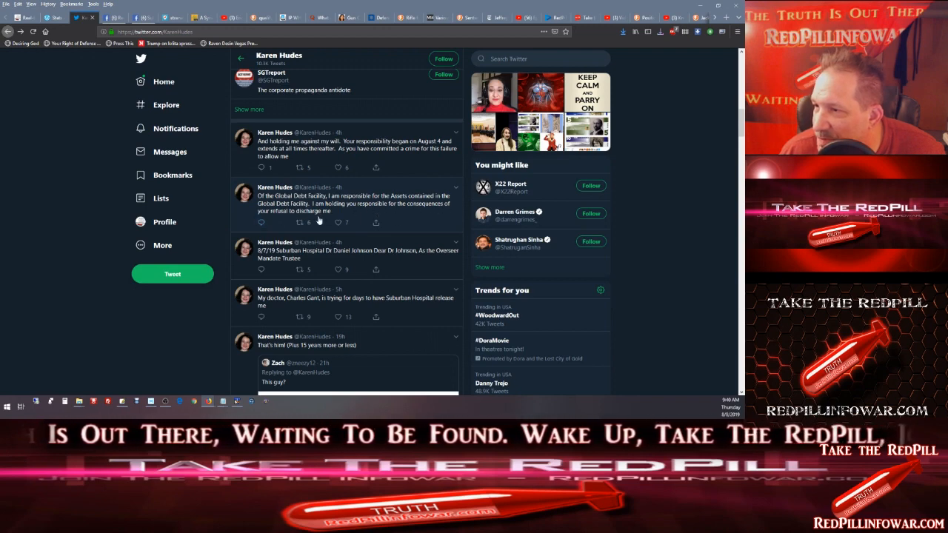
Scroll until 'Who to follow' appears above the Global Debt Facility tweets.
scroll(down, 3)
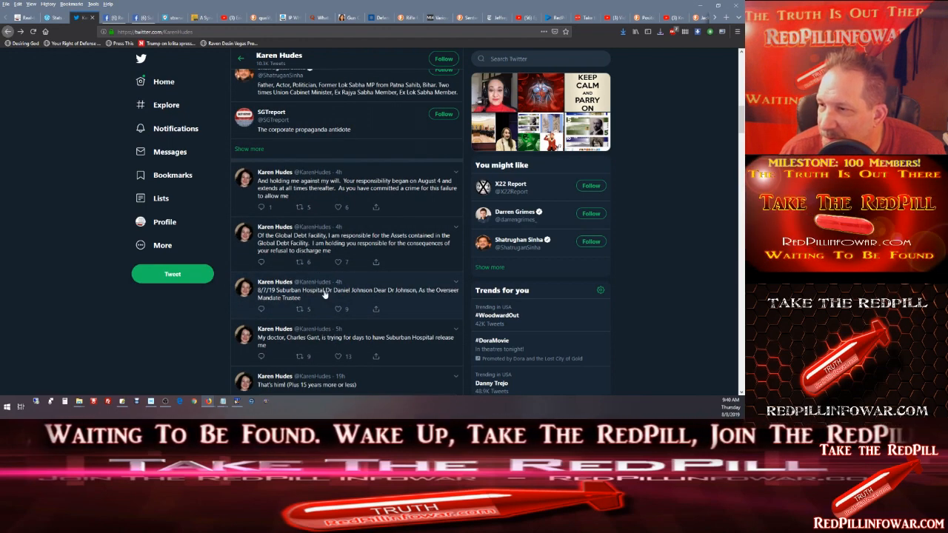
scroll(down, 3)
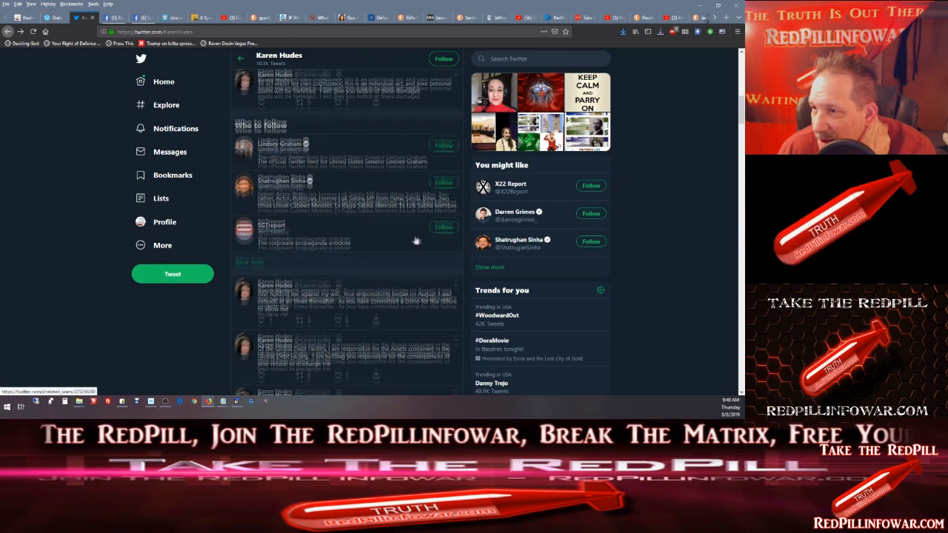
Return to the profile top showing the bio, follower counts and headset video tweet.
scroll(down, 3)
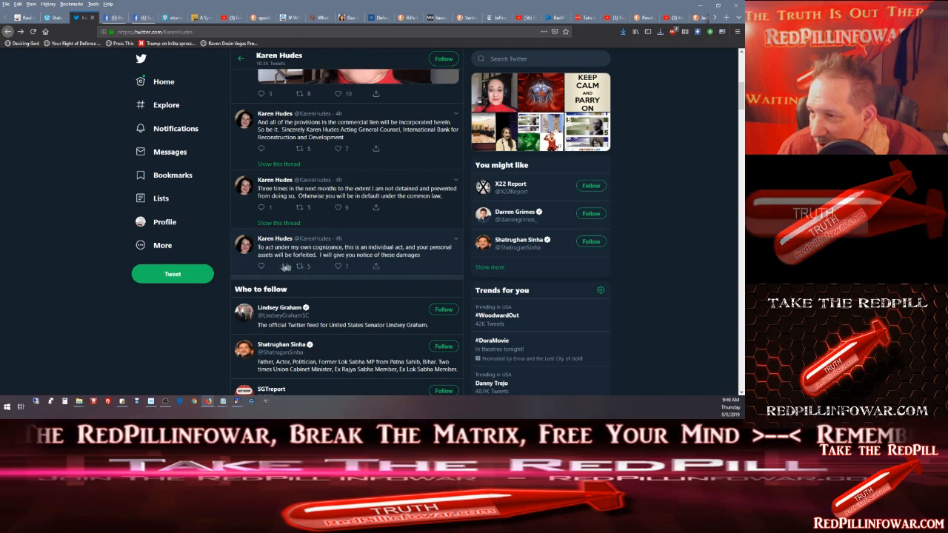
mouse_move(403, 267)
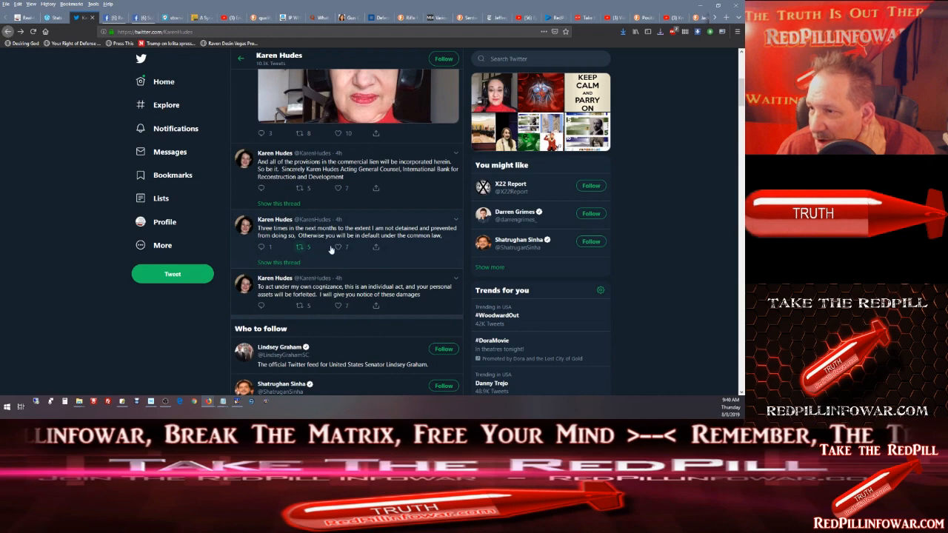
mouse_move(362, 248)
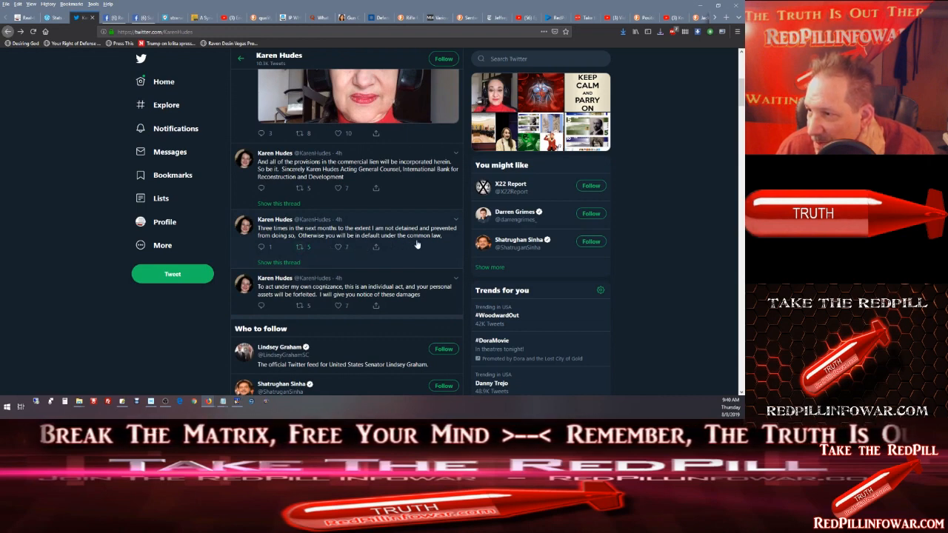
click(338, 246)
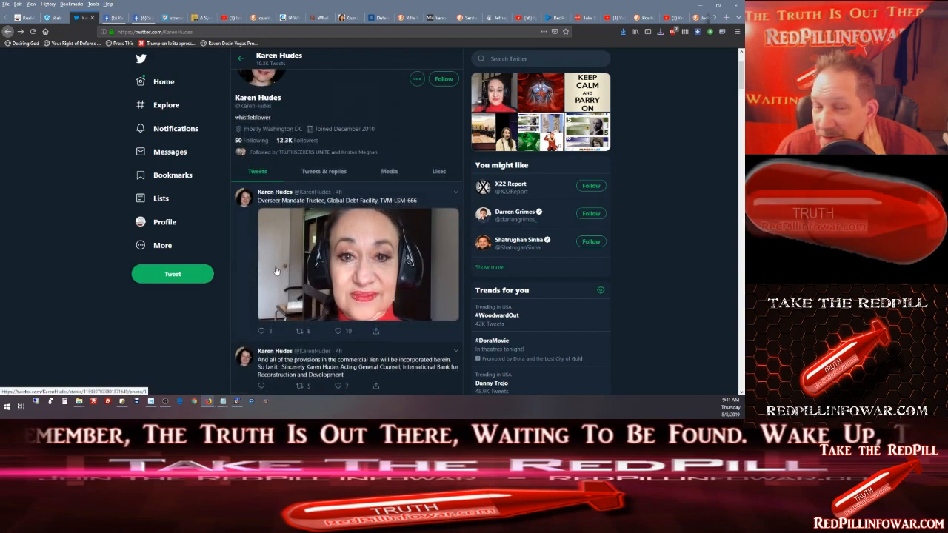
mouse_move(236, 290)
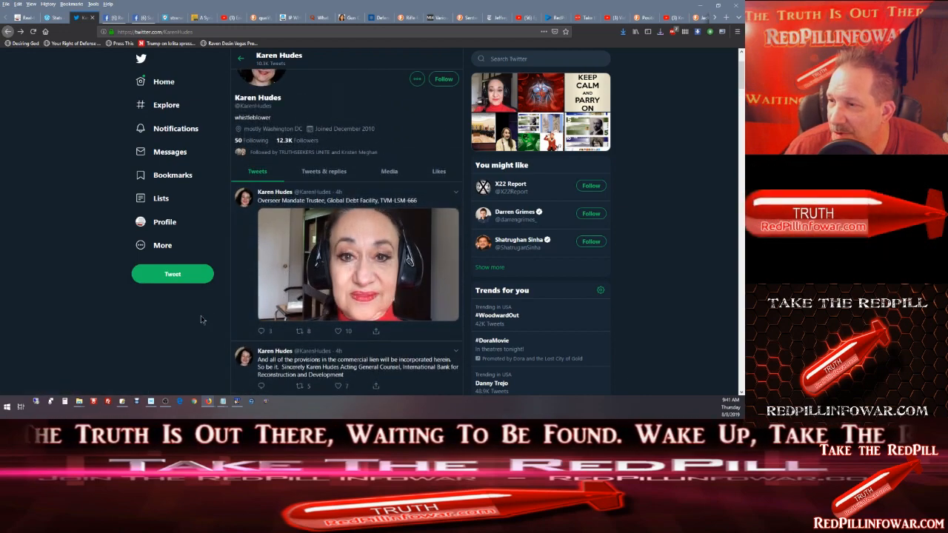
scroll(down, 3)
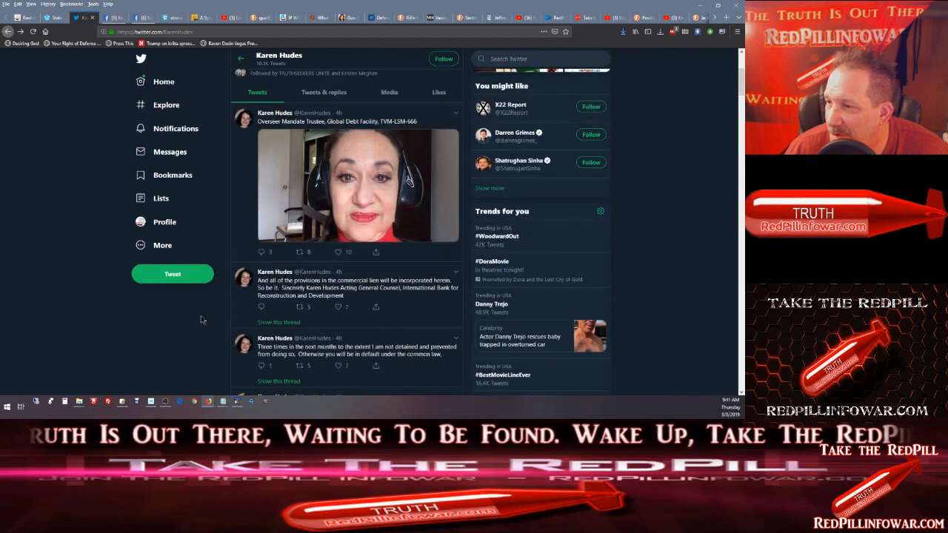
scroll(down, 3)
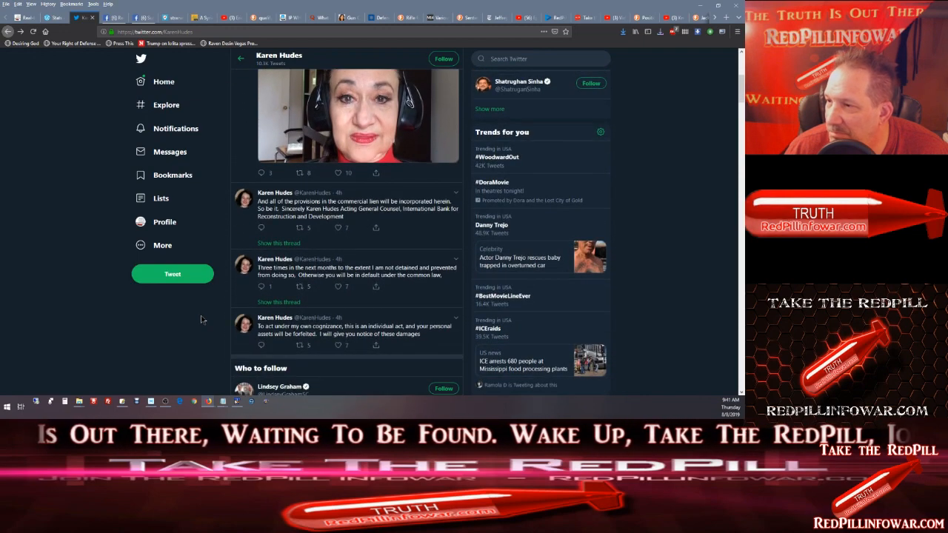
scroll(down, 3)
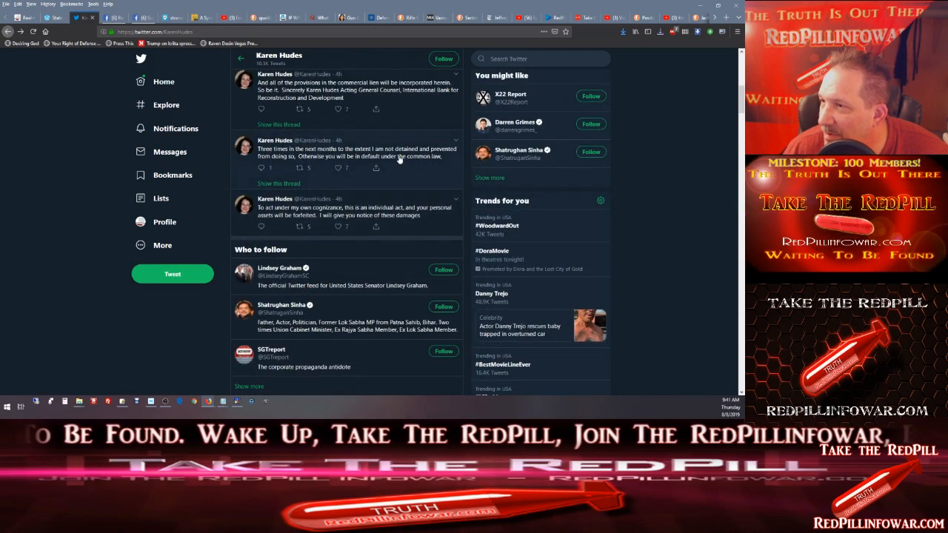
scroll(down, 3)
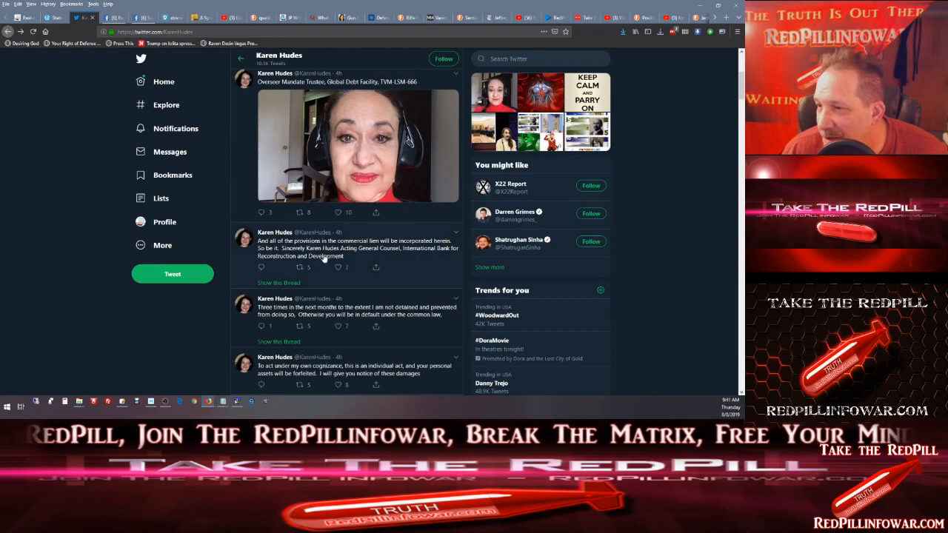
scroll(down, 3)
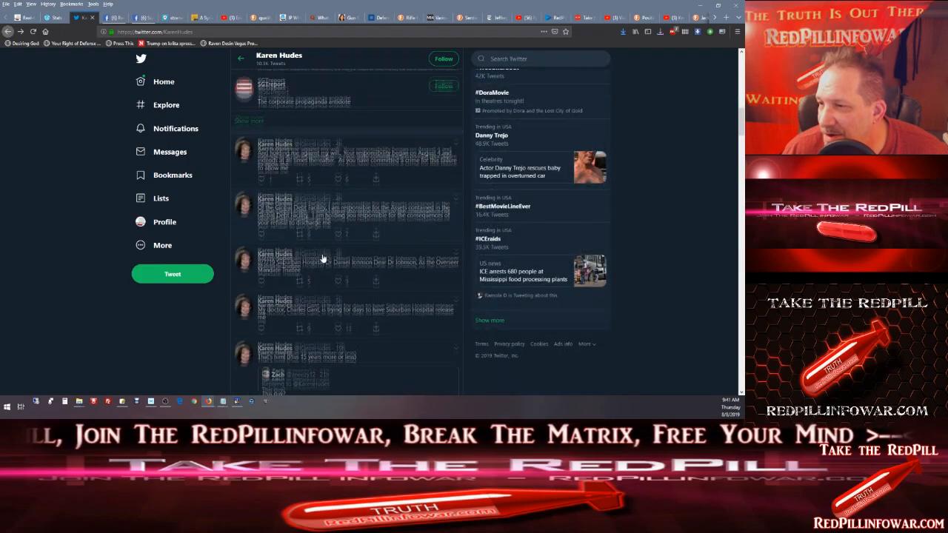
scroll(down, 3)
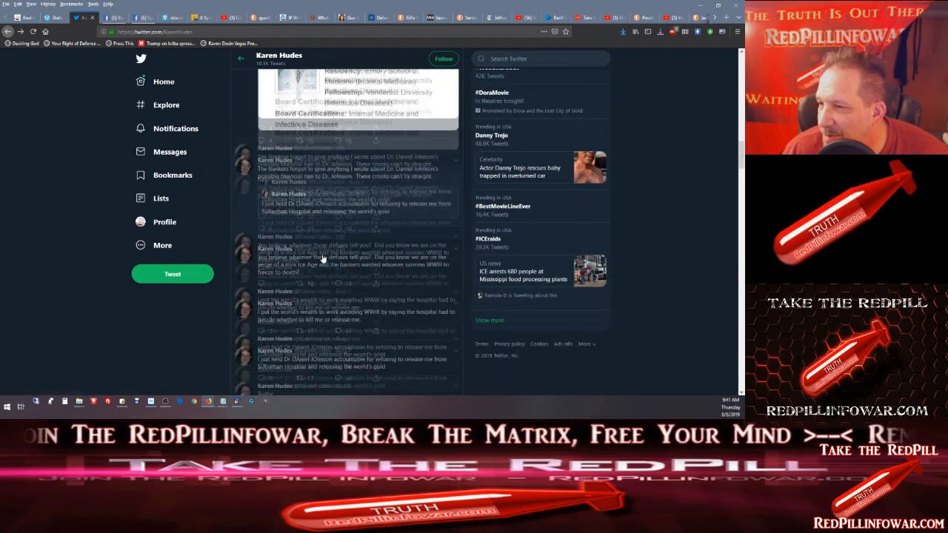
scroll(down, 3)
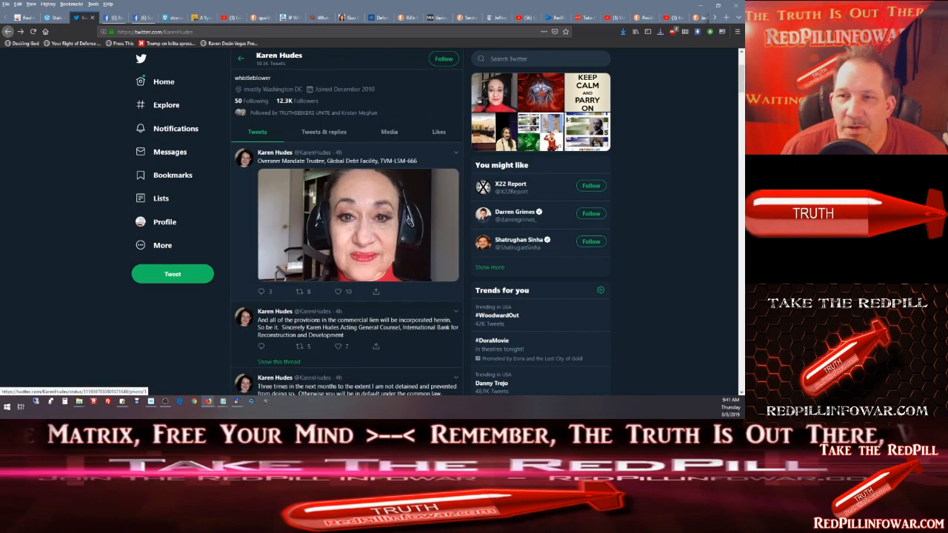
mouse_move(53, 160)
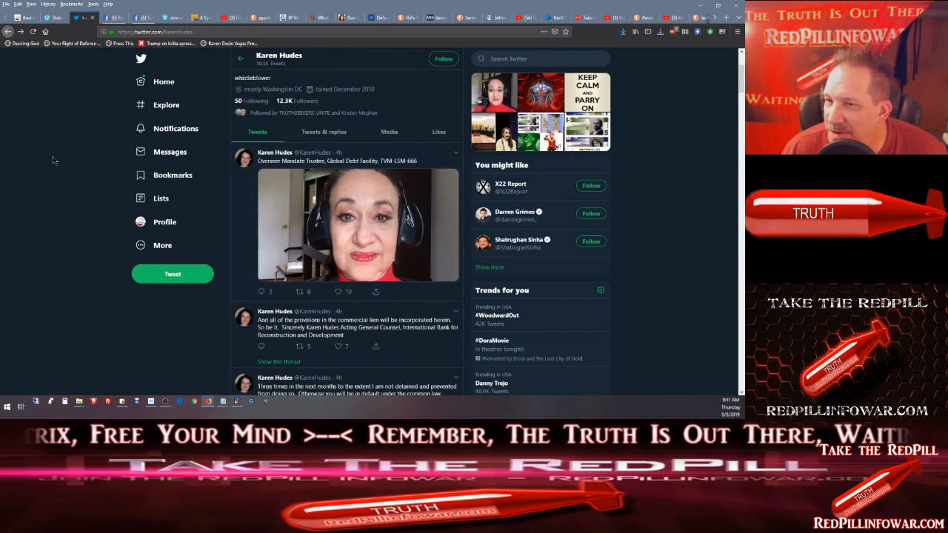